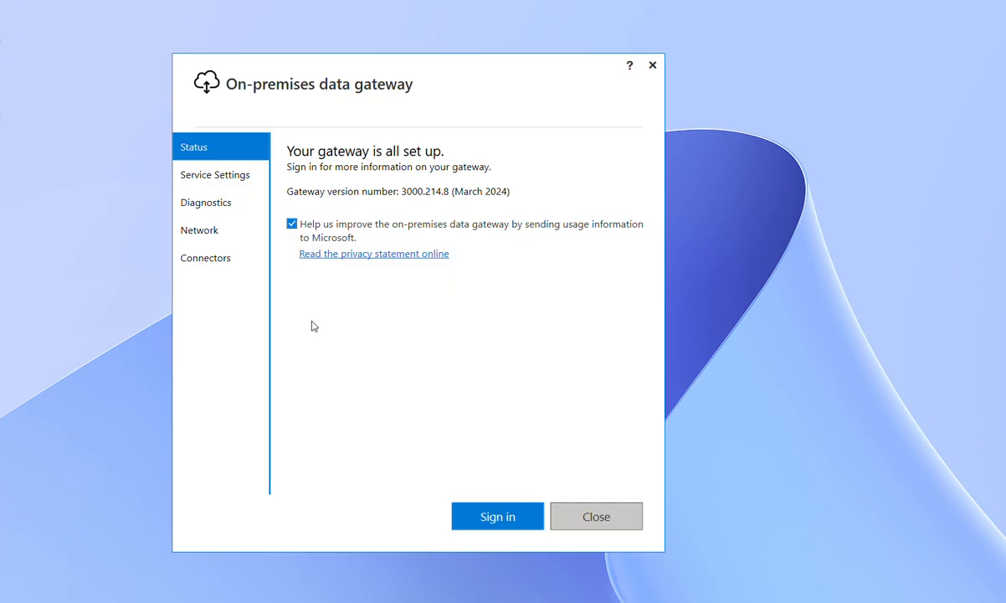
pyautogui.moveTo(373, 362)
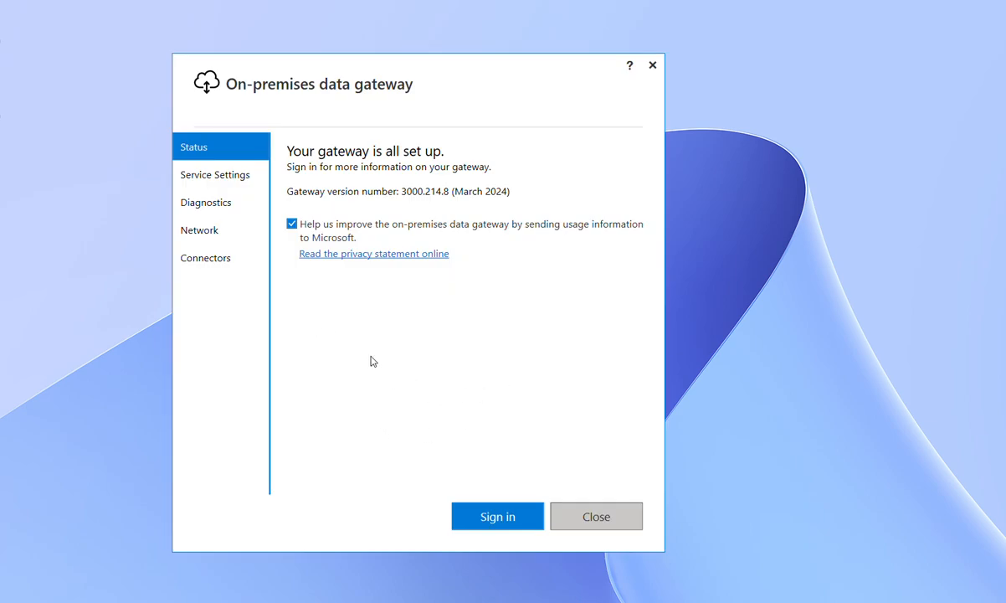
pyautogui.moveTo(497, 515)
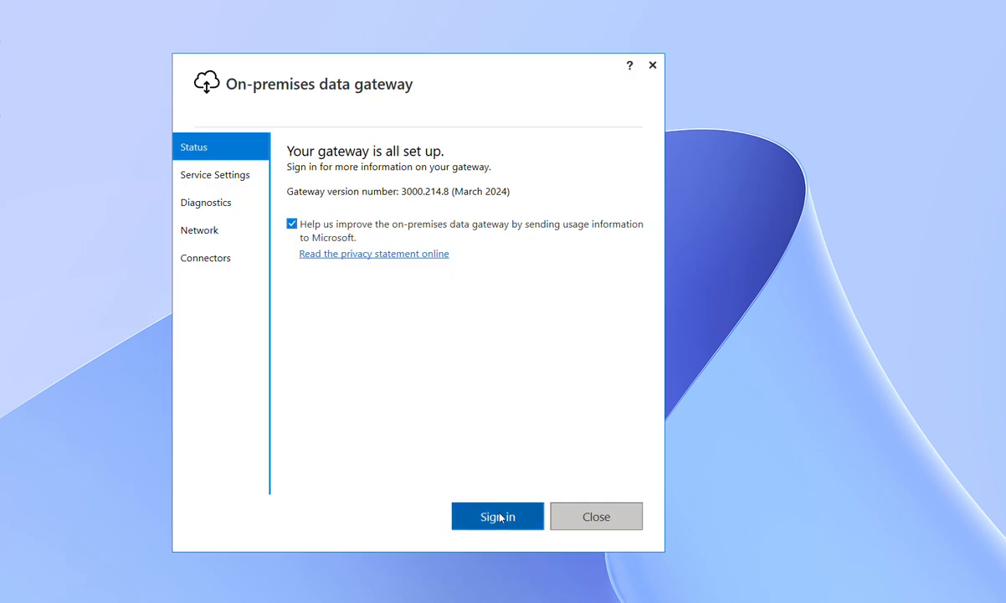
pyautogui.click(497, 516)
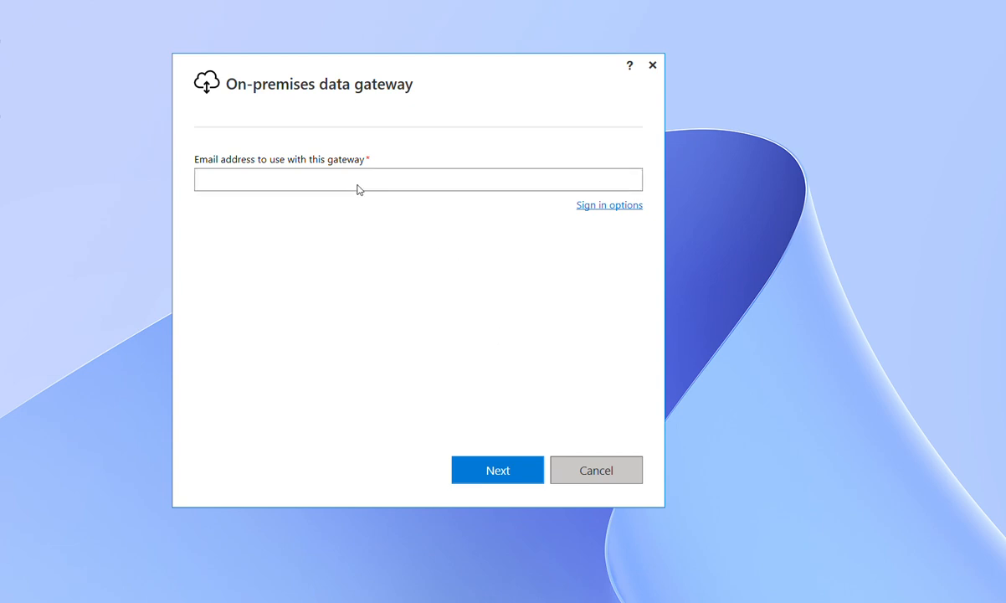
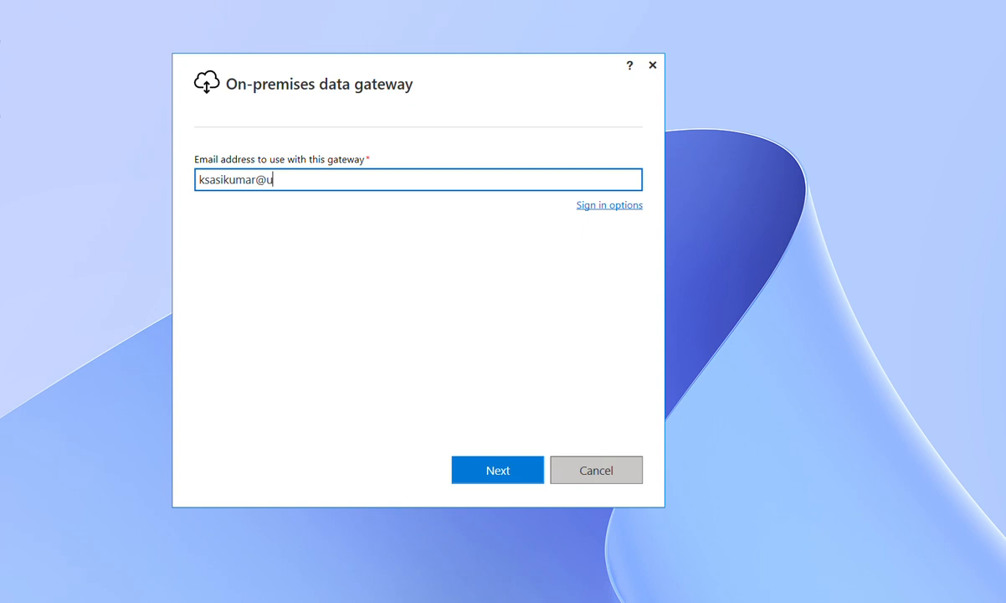
pyautogui.click(497, 469)
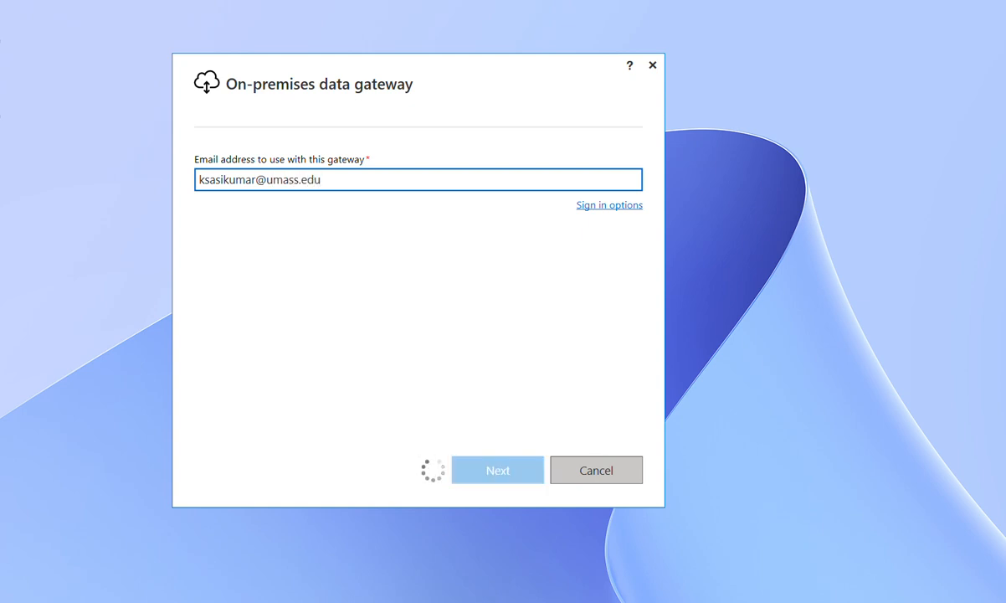
pyautogui.click(498, 468)
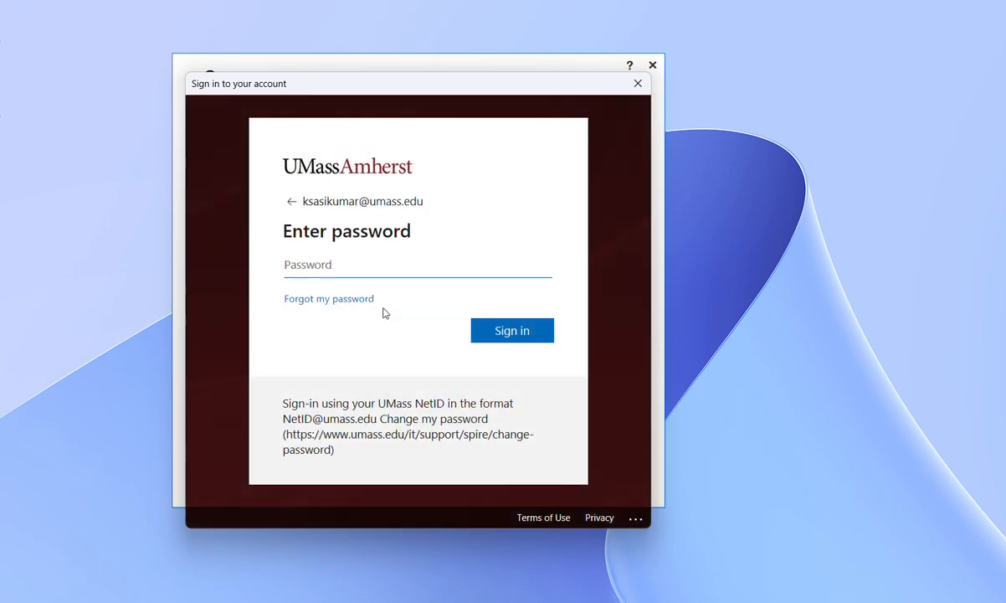
# - Submit the account password so sign-in awaits phone call approval
pyautogui.write('password')
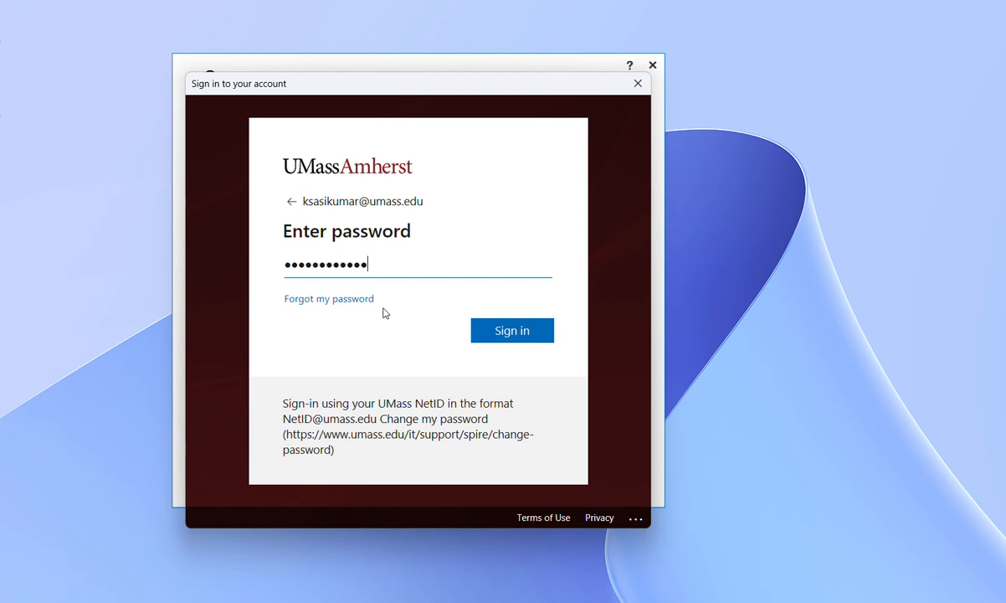
pyautogui.click(512, 330)
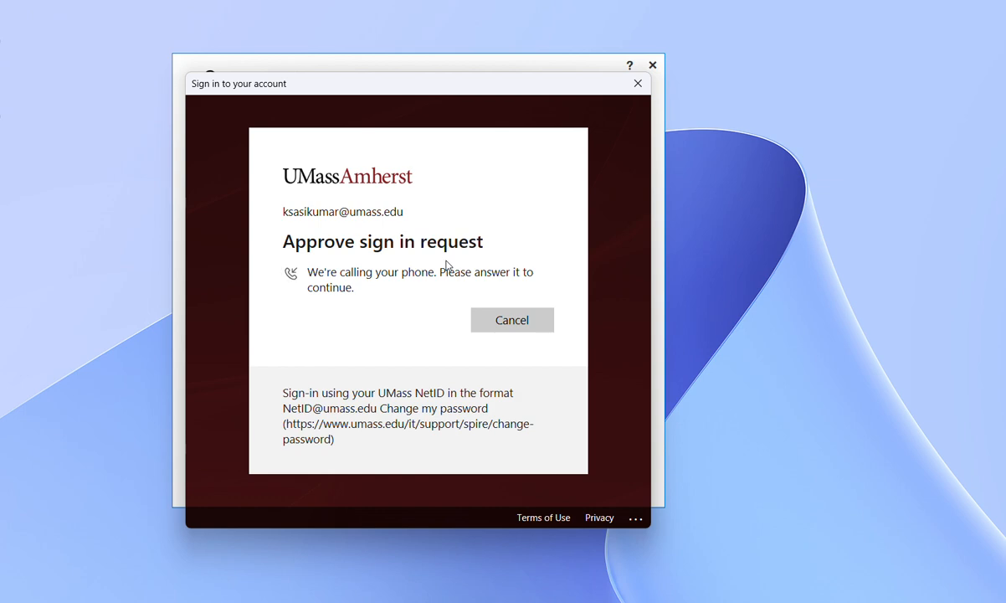
pyautogui.moveTo(429, 298)
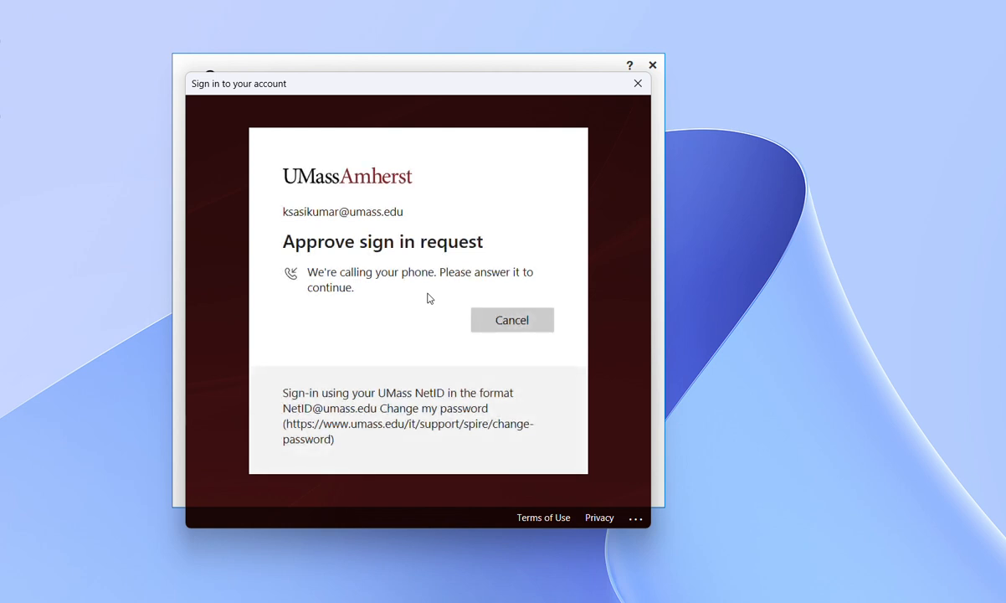
pyautogui.moveTo(422, 298)
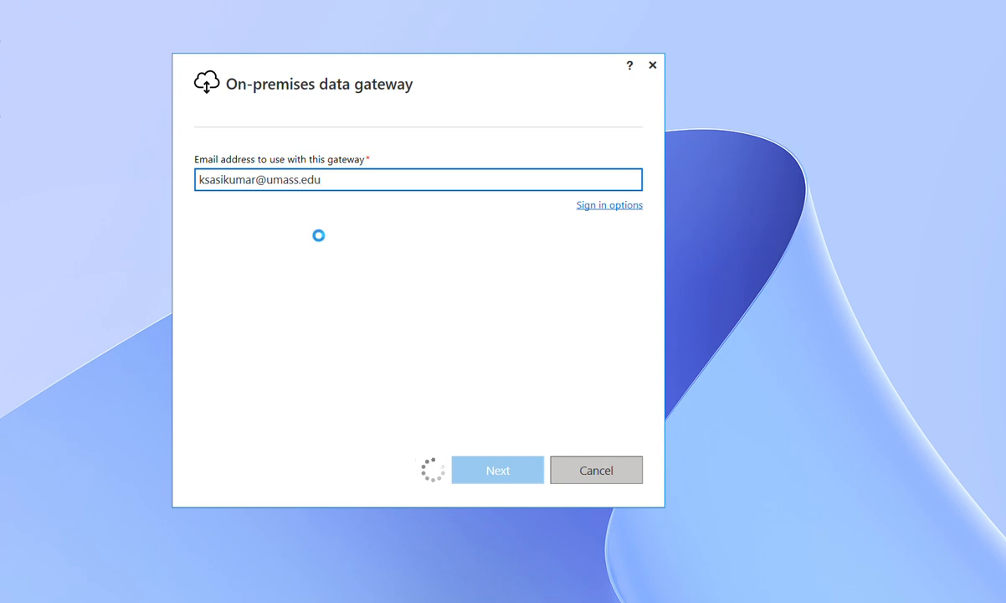
# - Confirm the 'learning' gateway is online, then review Service Settings and Diagnostics before returning to Status
pyautogui.click(497, 469)
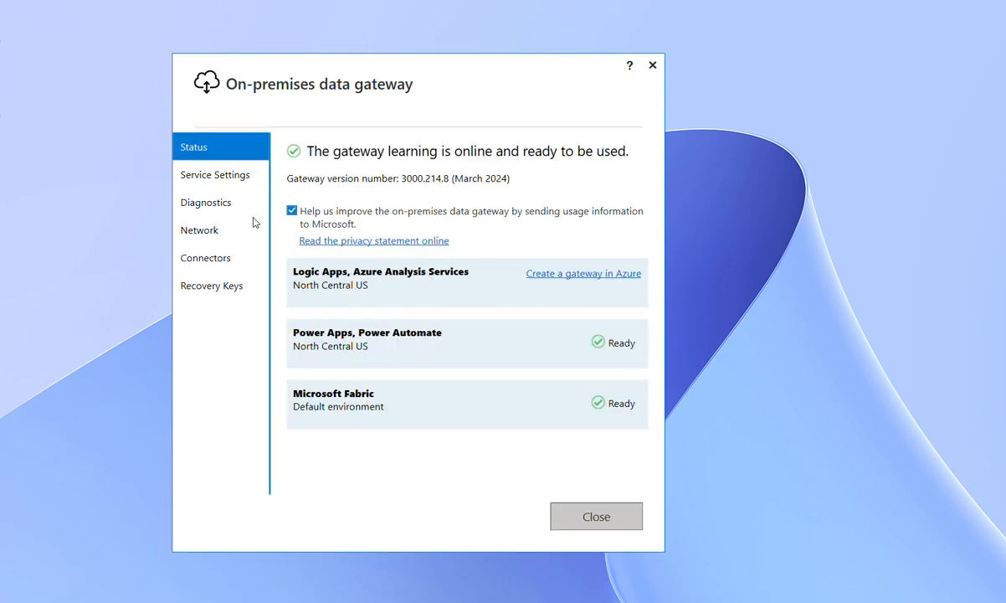
pyautogui.moveTo(561, 269)
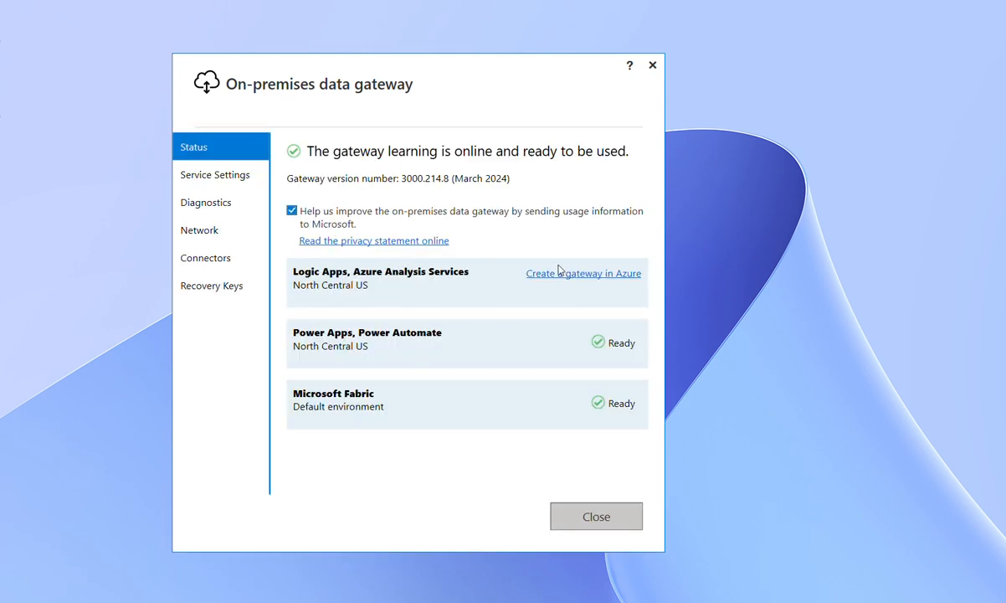
pyautogui.click(214, 174)
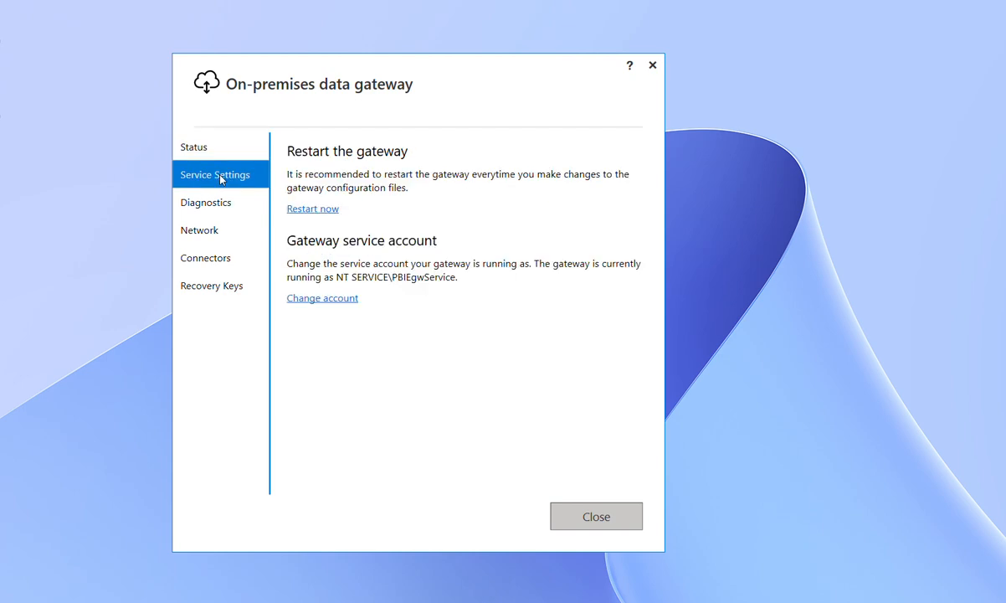
pyautogui.click(206, 201)
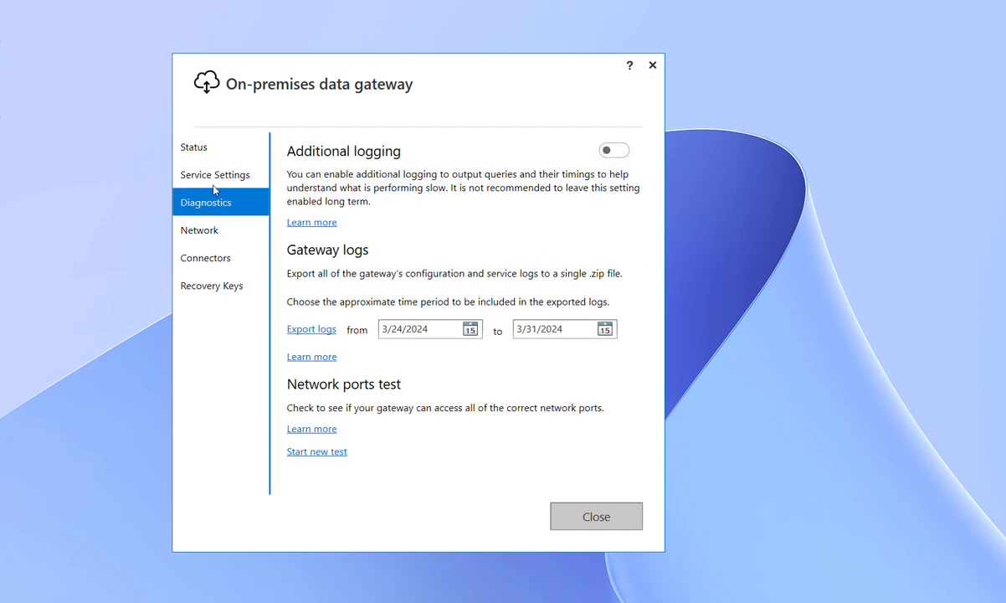
pyautogui.click(195, 147)
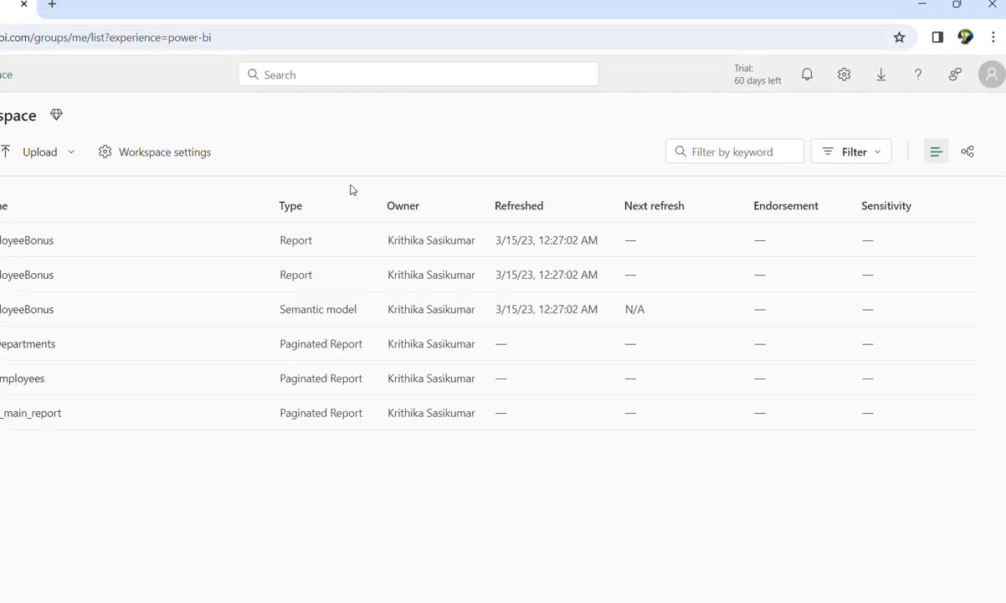
pyautogui.moveTo(844, 74)
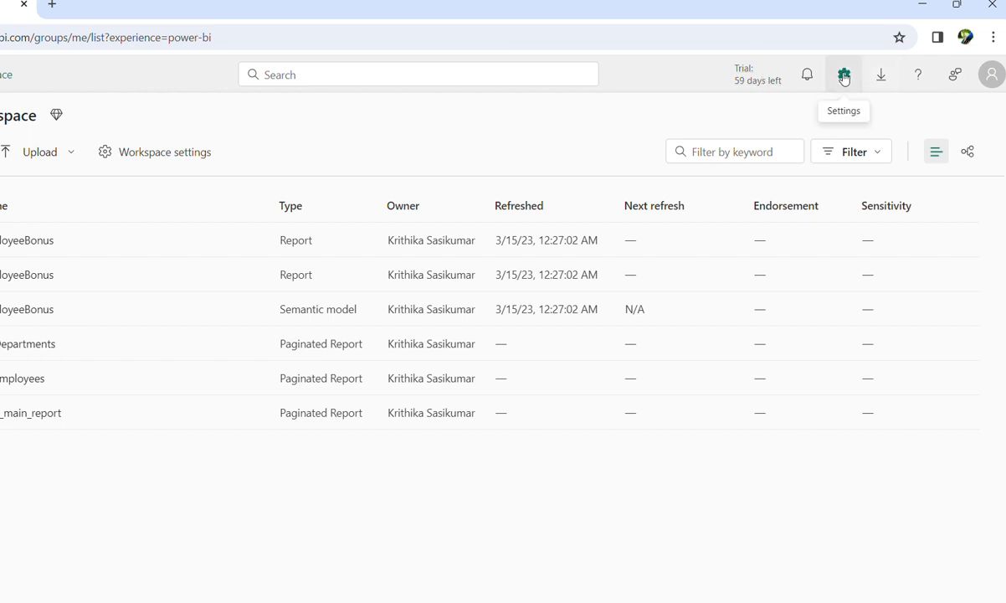
# - From Power BI Settings, go to Manage connections and gateways to list the data connections
pyautogui.click(843, 74)
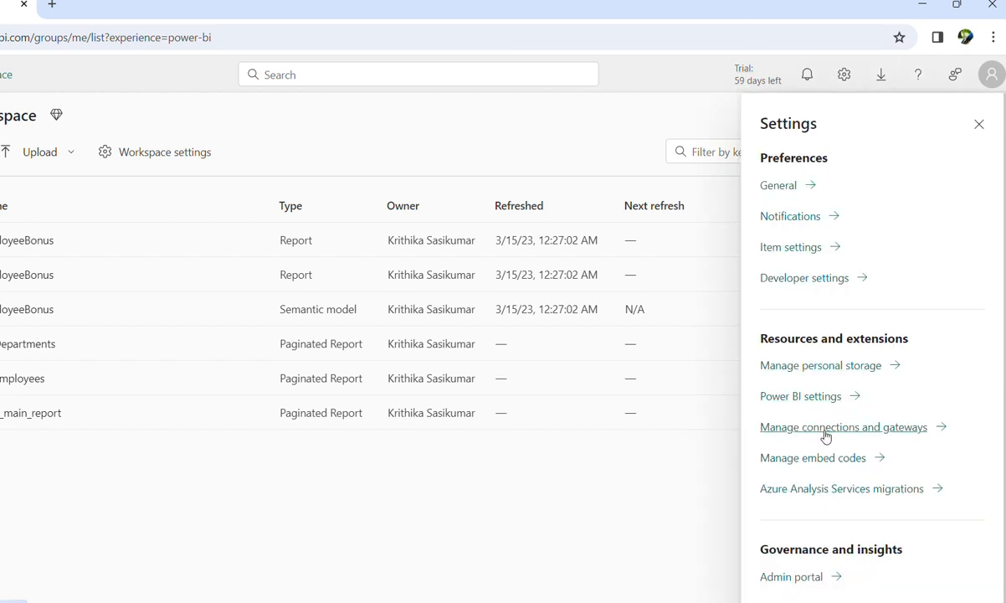
pyautogui.click(844, 427)
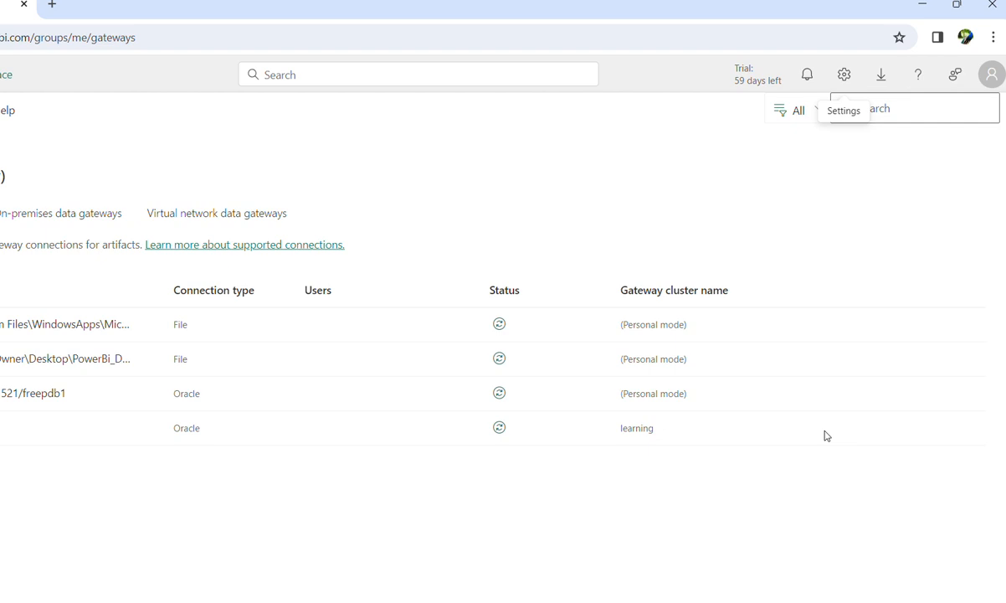
# - Show the On-premises data gateways list, where the gateway cluster reads Online with one gateway
pyautogui.click(60, 213)
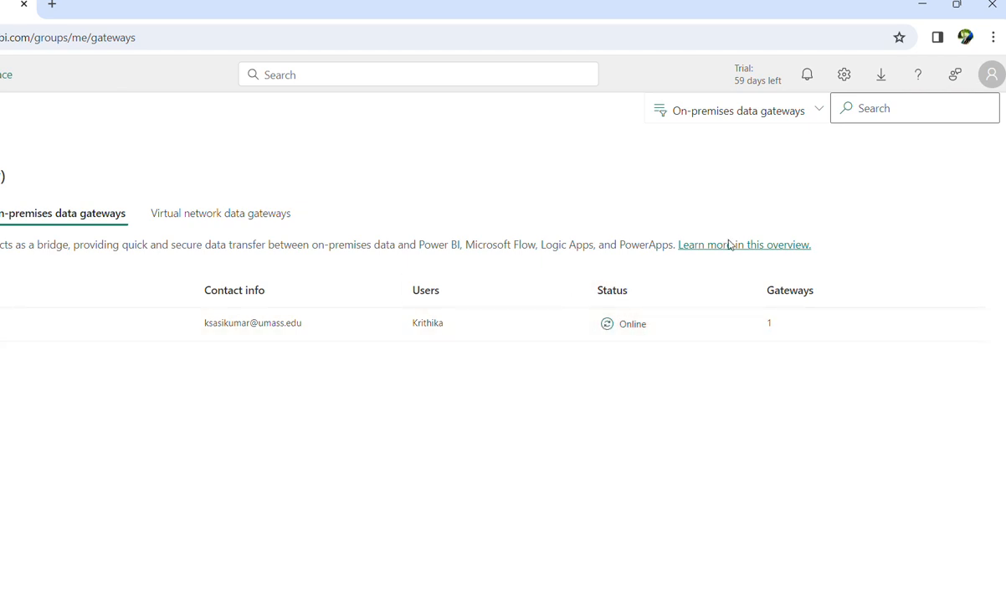
pyautogui.moveTo(670, 372)
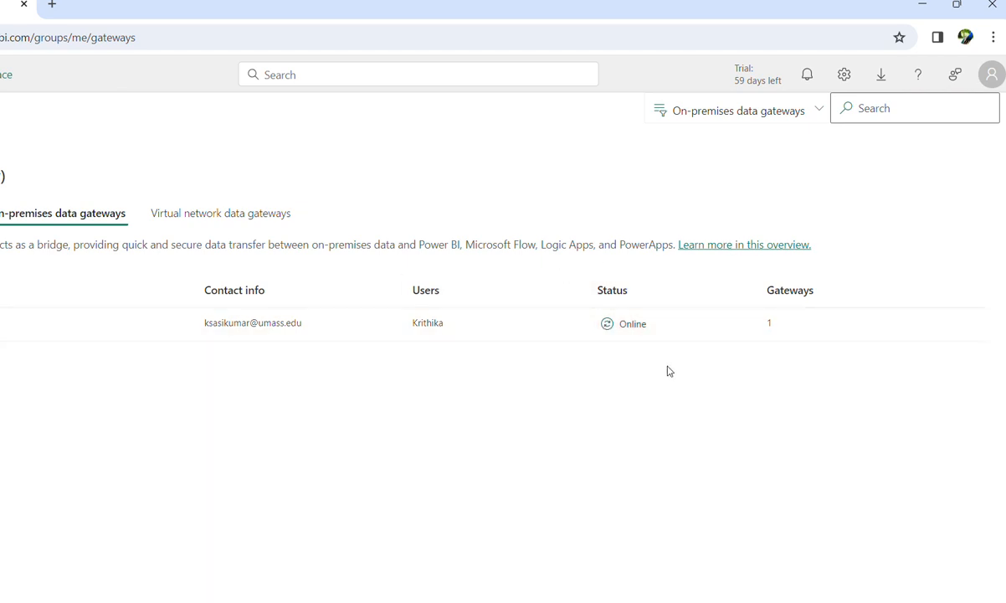
pyautogui.moveTo(644, 392)
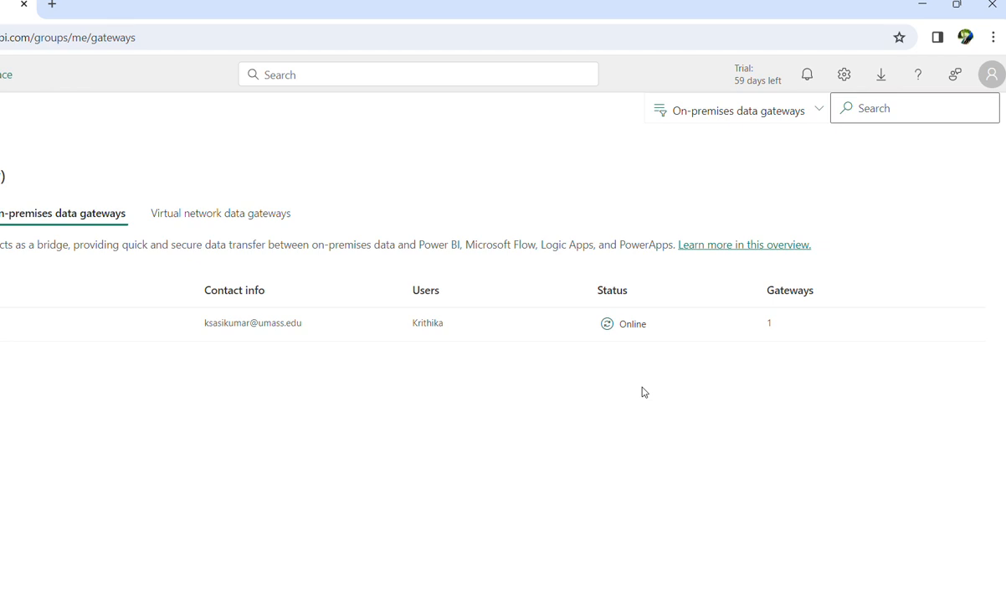
pyautogui.moveTo(610, 412)
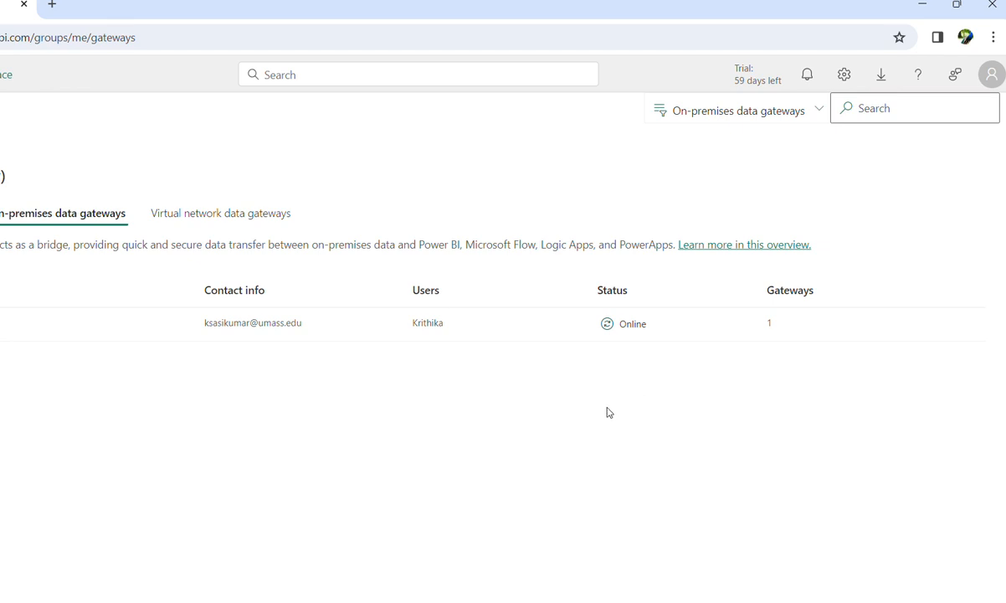
pyautogui.moveTo(596, 425)
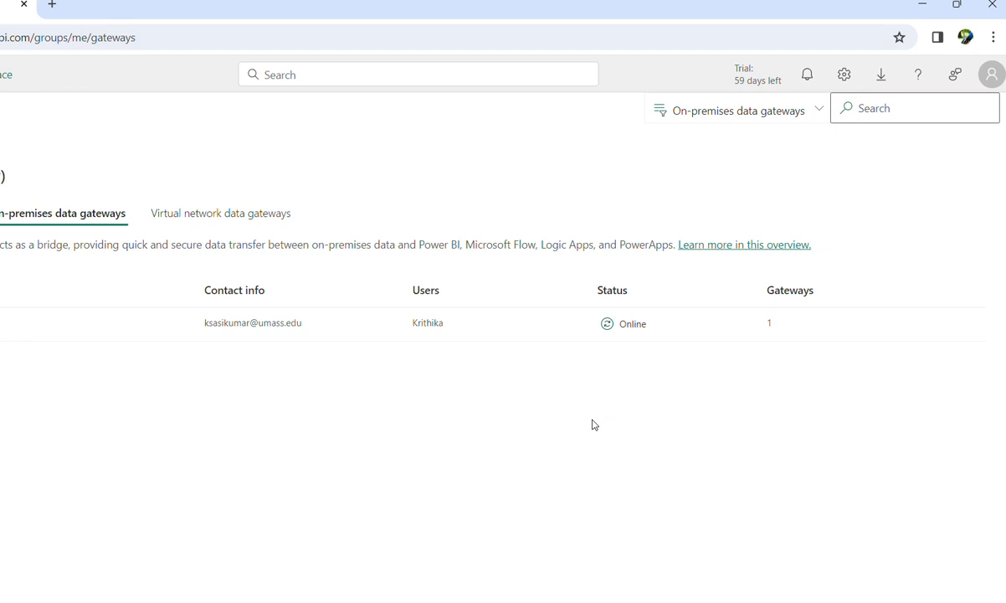
pyautogui.moveTo(491, 415)
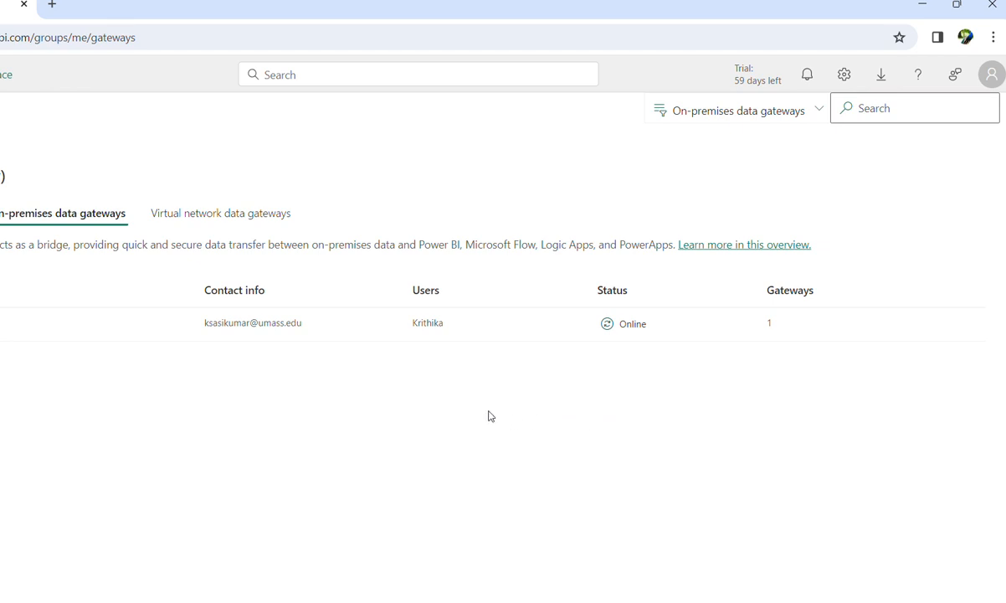
pyautogui.moveTo(670, 362)
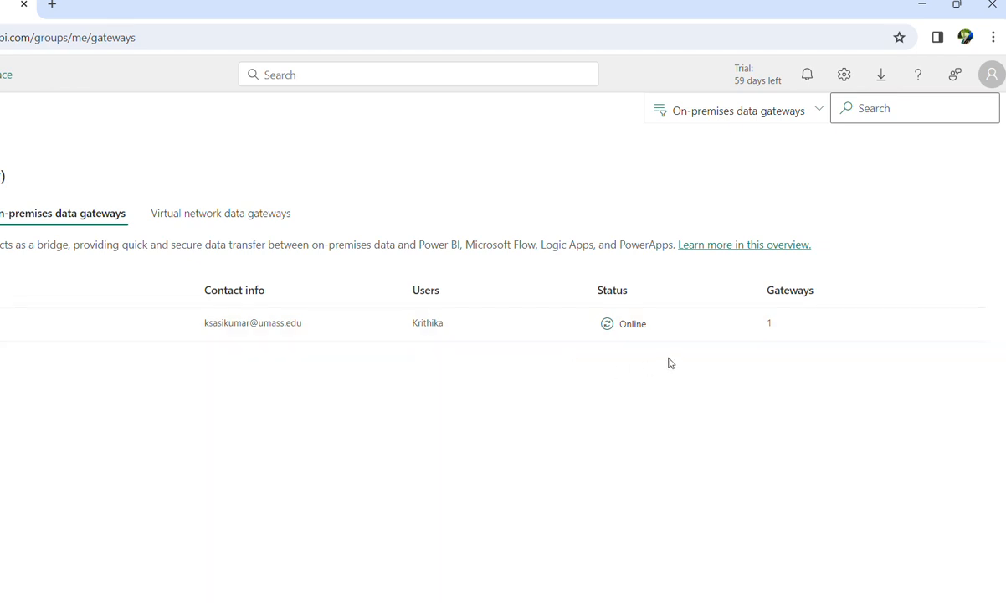
pyautogui.moveTo(563, 235)
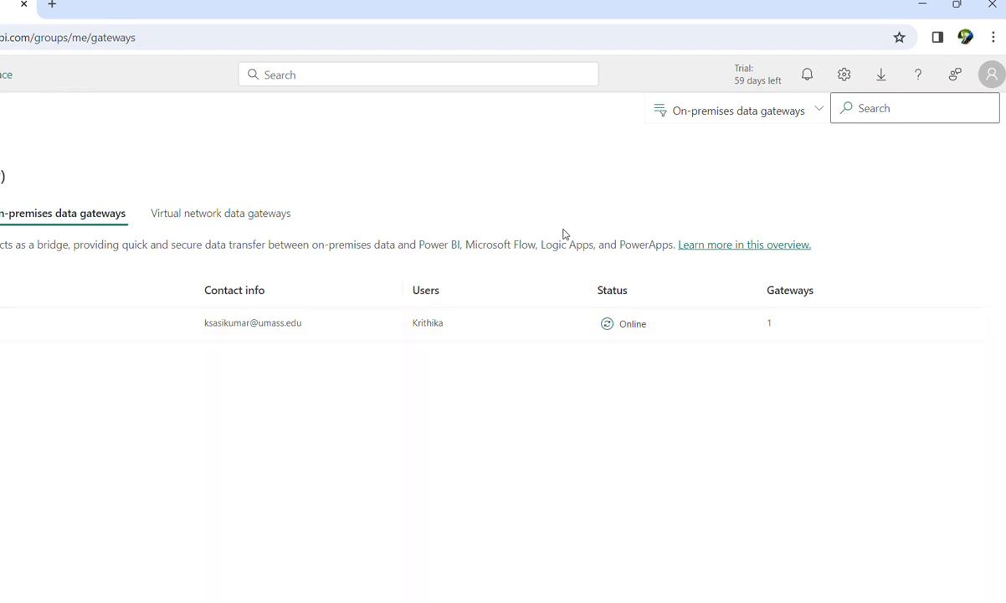
pyautogui.moveTo(420, 388)
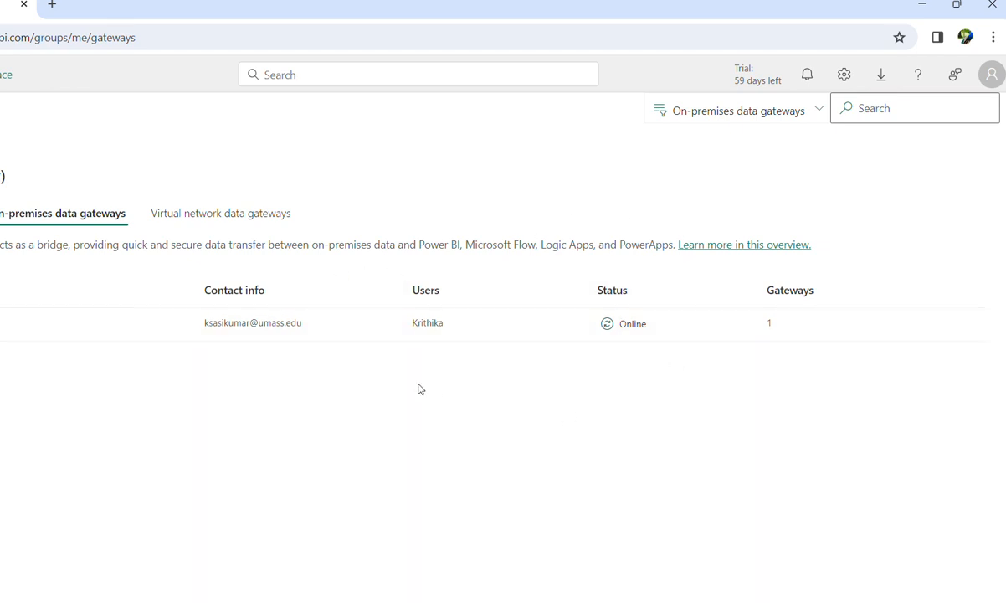
pyautogui.moveTo(374, 410)
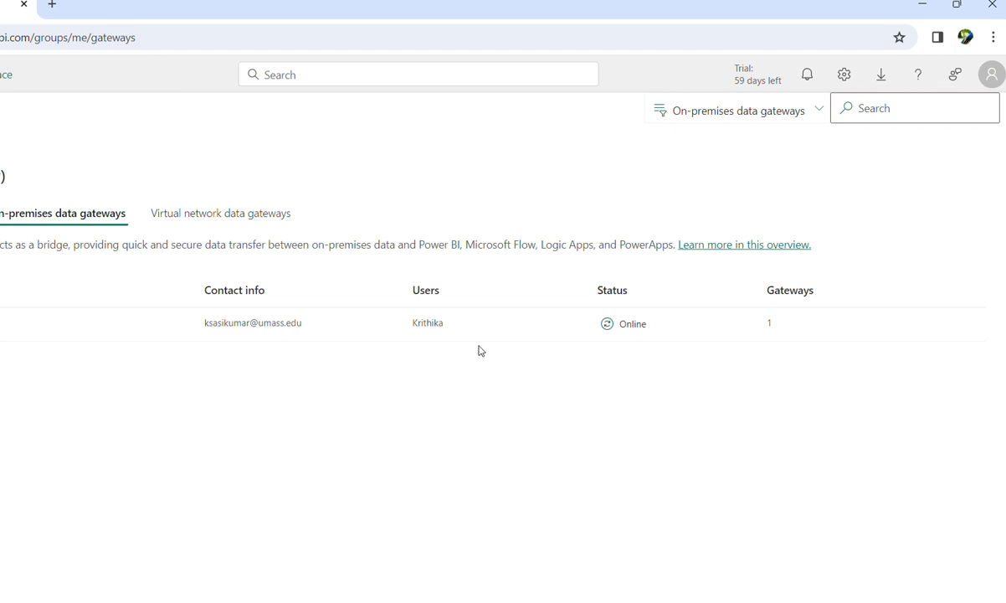
pyautogui.moveTo(492, 429)
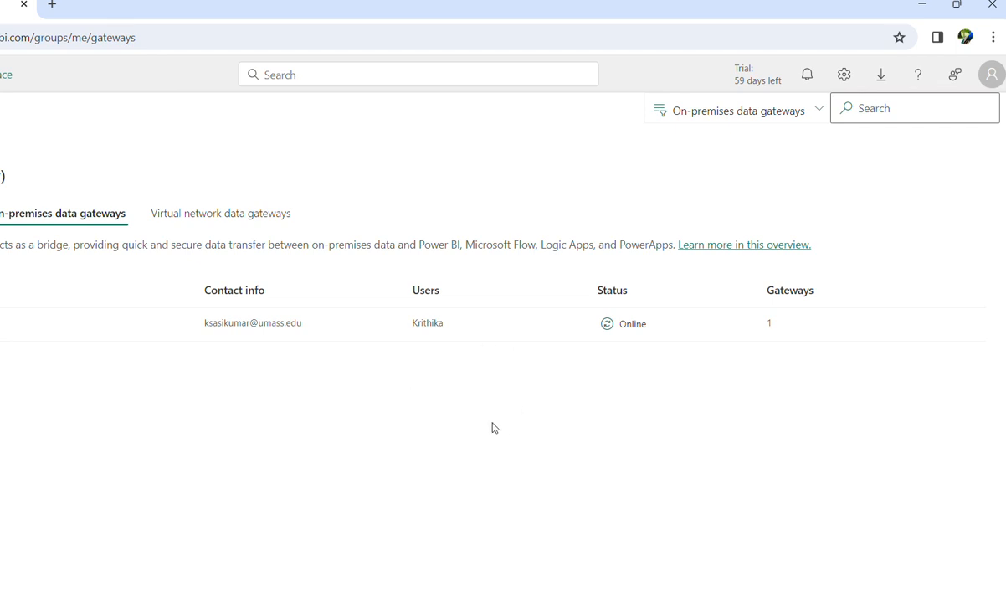